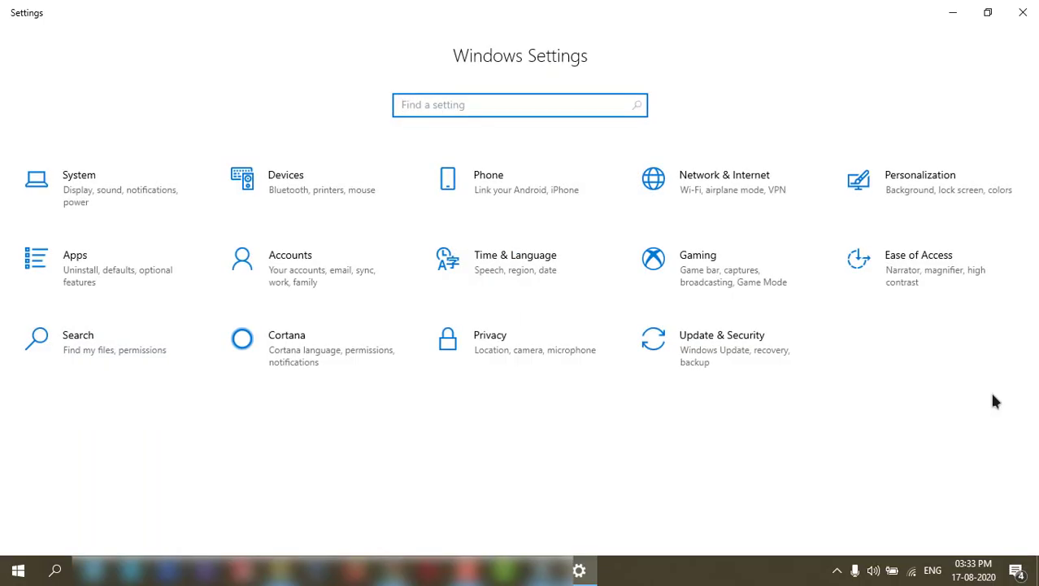
{"action": "mouse_move", "coordinate": [571, 412]}
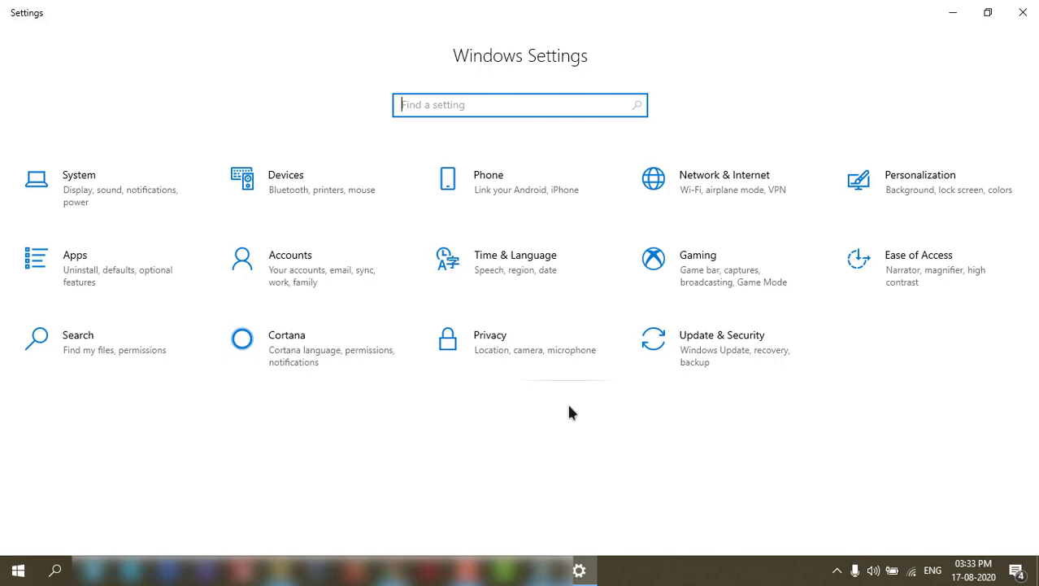
{"action": "mouse_move", "coordinate": [931, 187]}
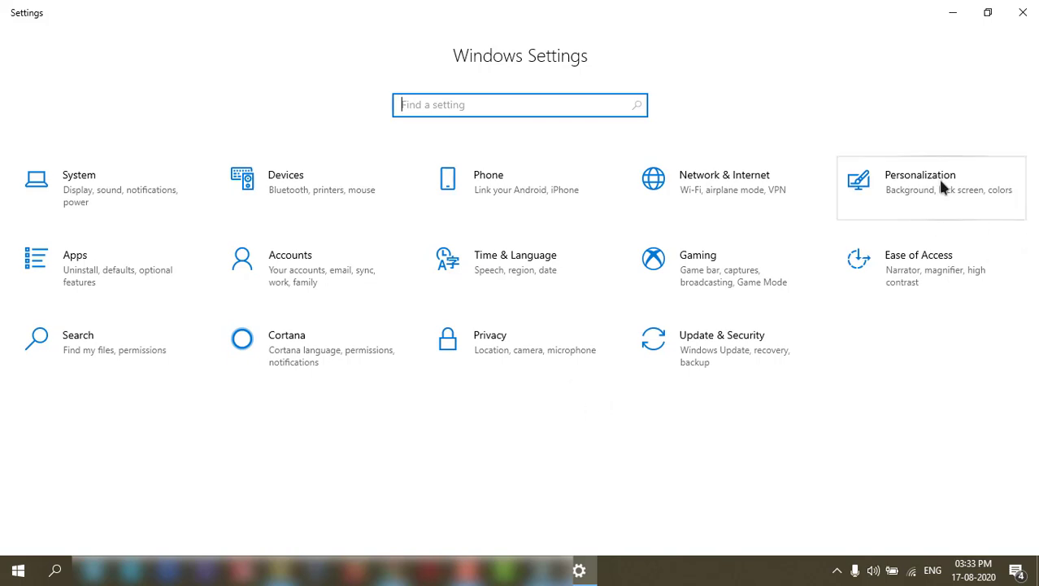
Open the Personalization section of Windows Settings
{"action": "left_click", "coordinate": [920, 174]}
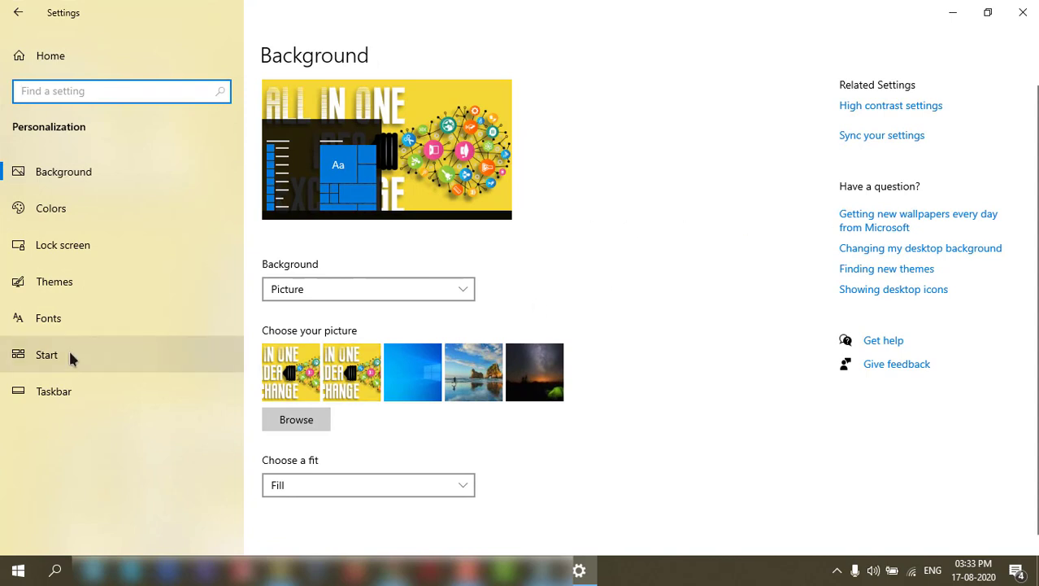
Open the Start settings page and preview the Start menu's pinned tiles and All apps list
{"action": "left_click", "coordinate": [46, 354]}
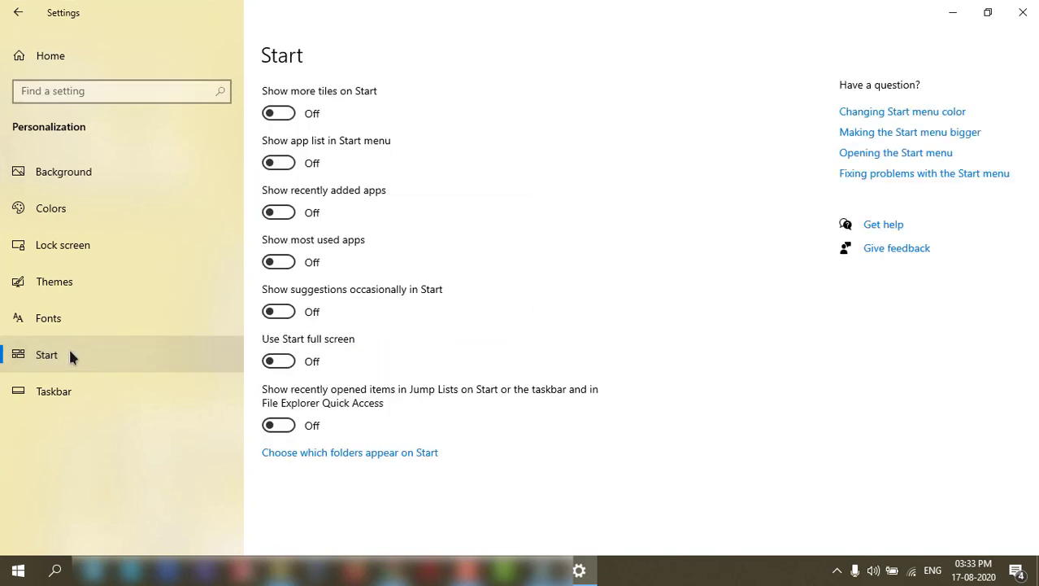
{"action": "left_click", "coordinate": [18, 569]}
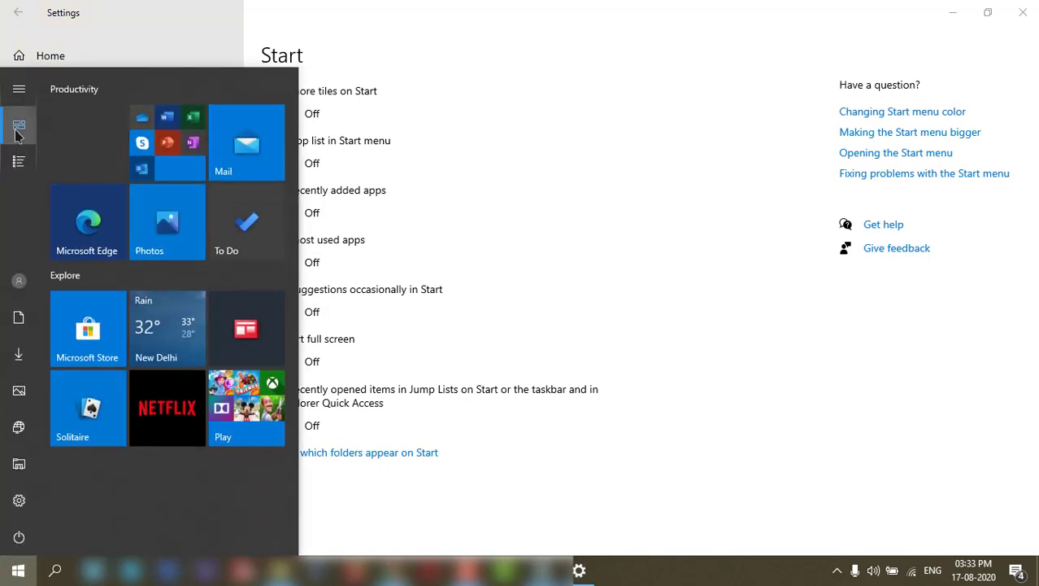
{"action": "left_click", "coordinate": [18, 125]}
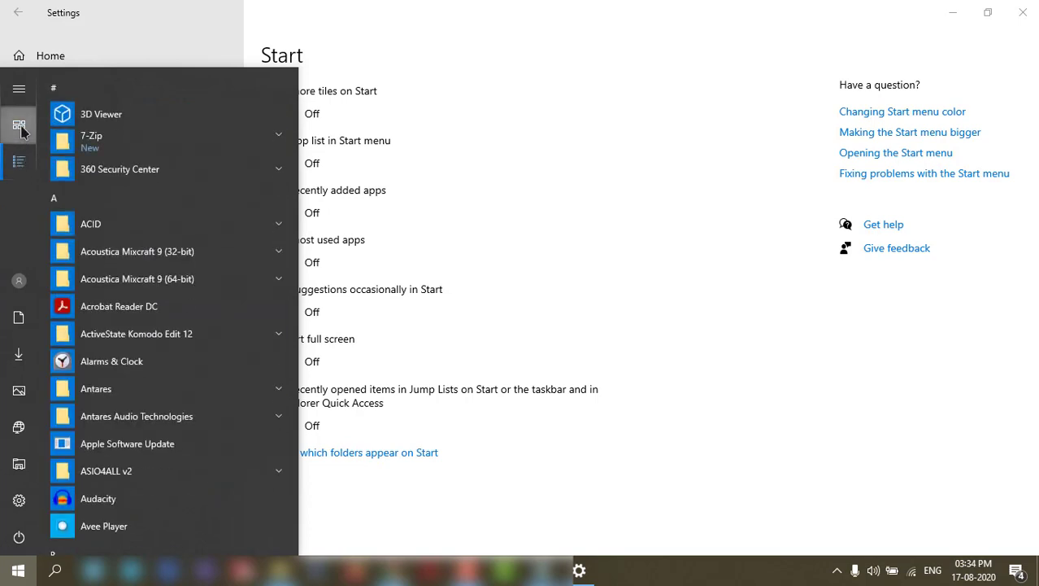
{"action": "left_click", "coordinate": [19, 124]}
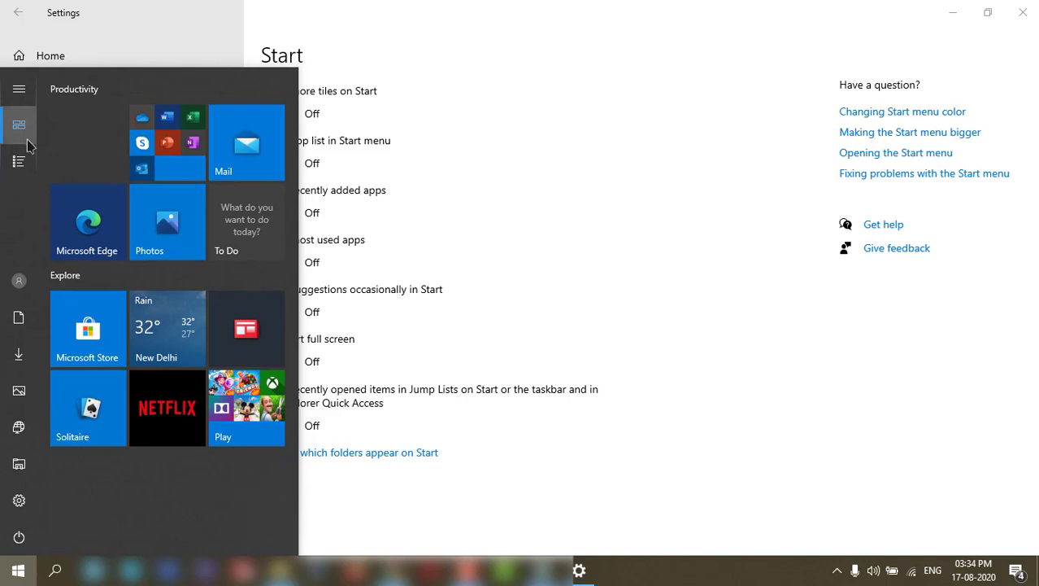
{"action": "left_click", "coordinate": [19, 124]}
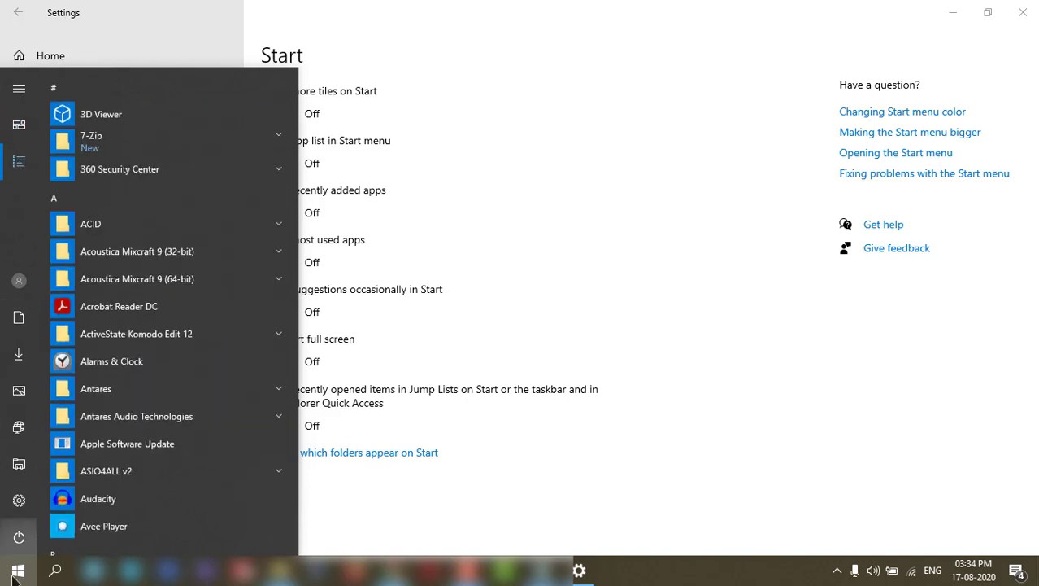
{"action": "mouse_move", "coordinate": [19, 317]}
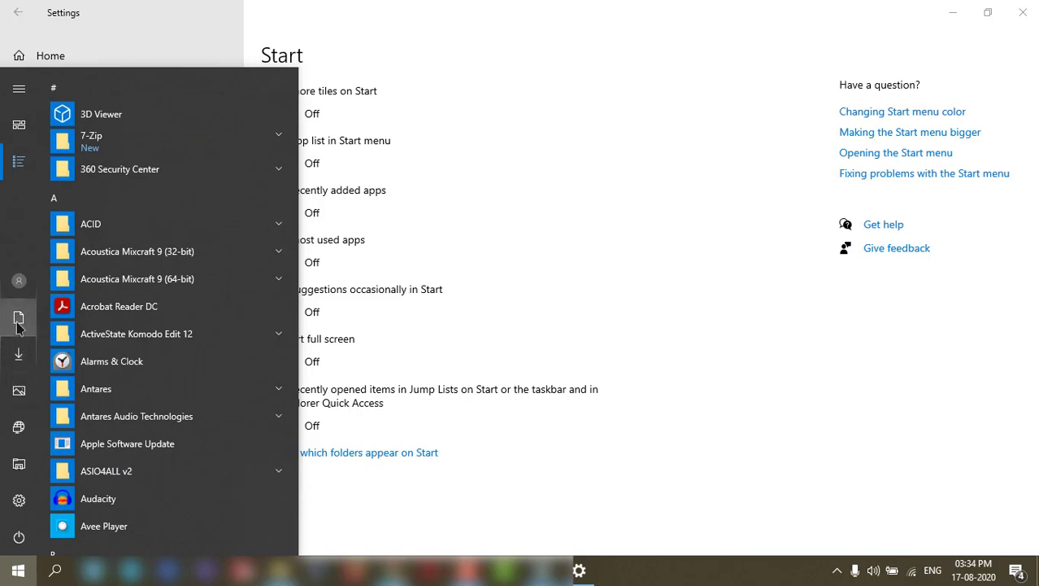
{"action": "mouse_move", "coordinate": [19, 428]}
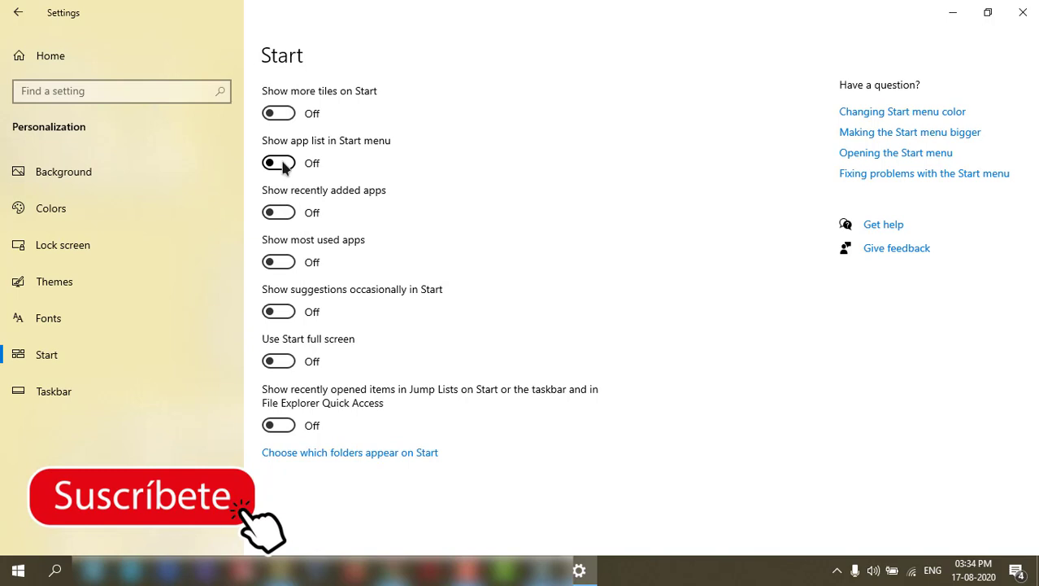
Switch 'Show app list in Start menu' on, then back off
{"action": "left_click", "coordinate": [279, 163]}
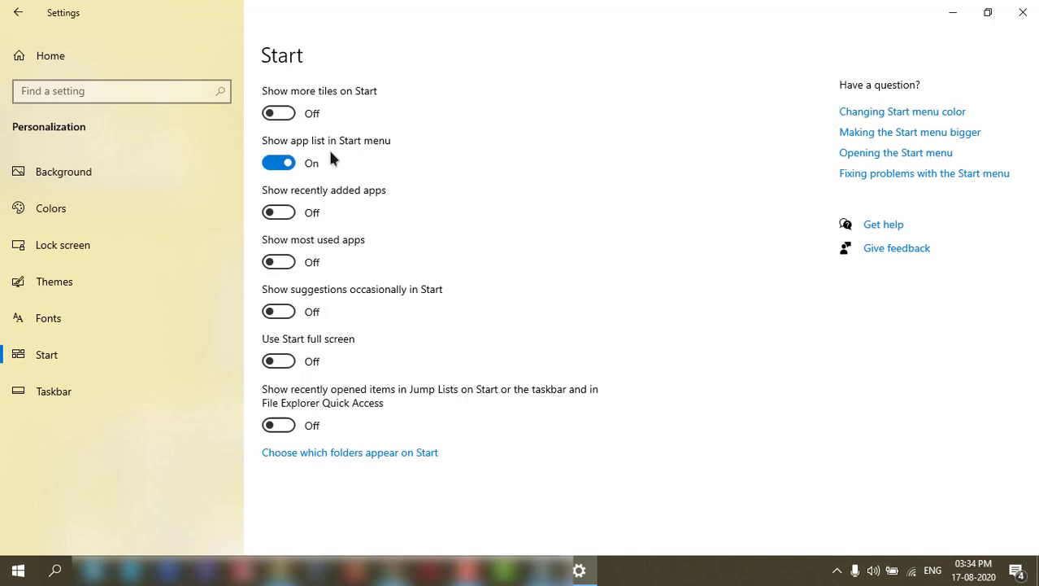
{"action": "left_click", "coordinate": [16, 570]}
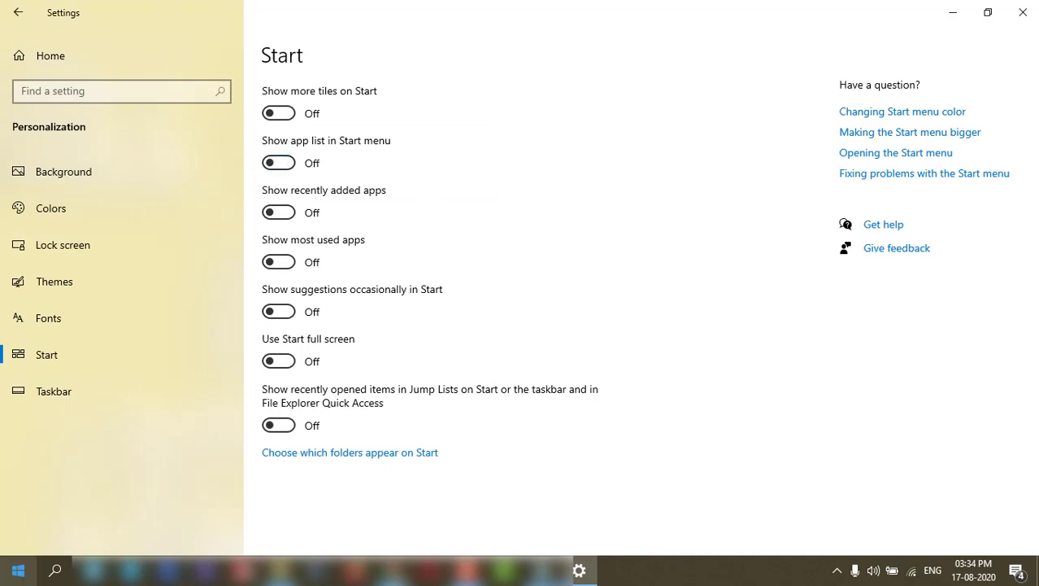
{"action": "mouse_move", "coordinate": [18, 569]}
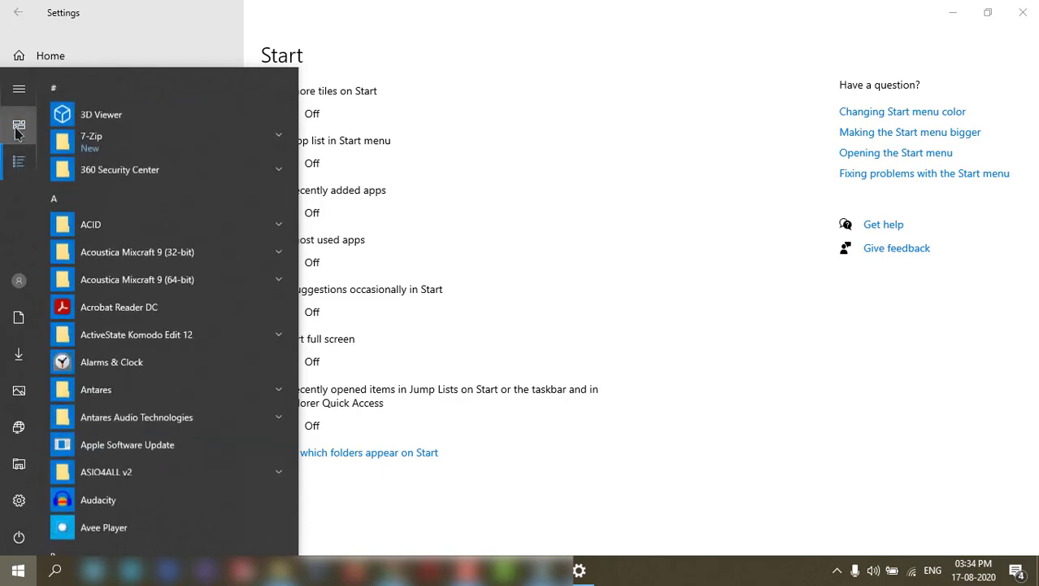
Switch the Start menu between pinned tiles and the full app list, scrolling through the apps
{"action": "left_click", "coordinate": [18, 125]}
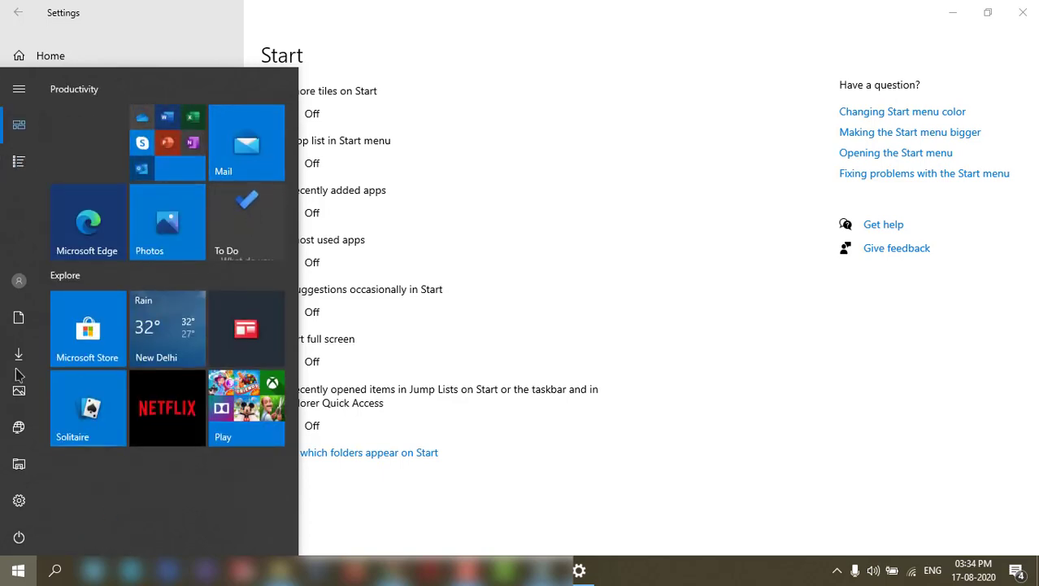
{"action": "left_click", "coordinate": [19, 161]}
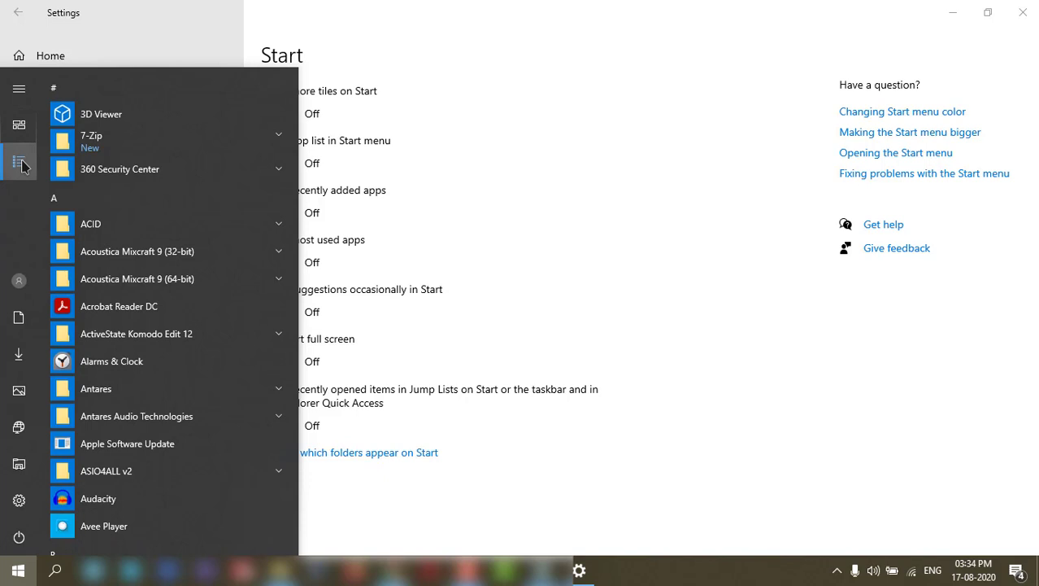
{"action": "scroll", "scroll_direction": "down", "scroll_amount": 3}
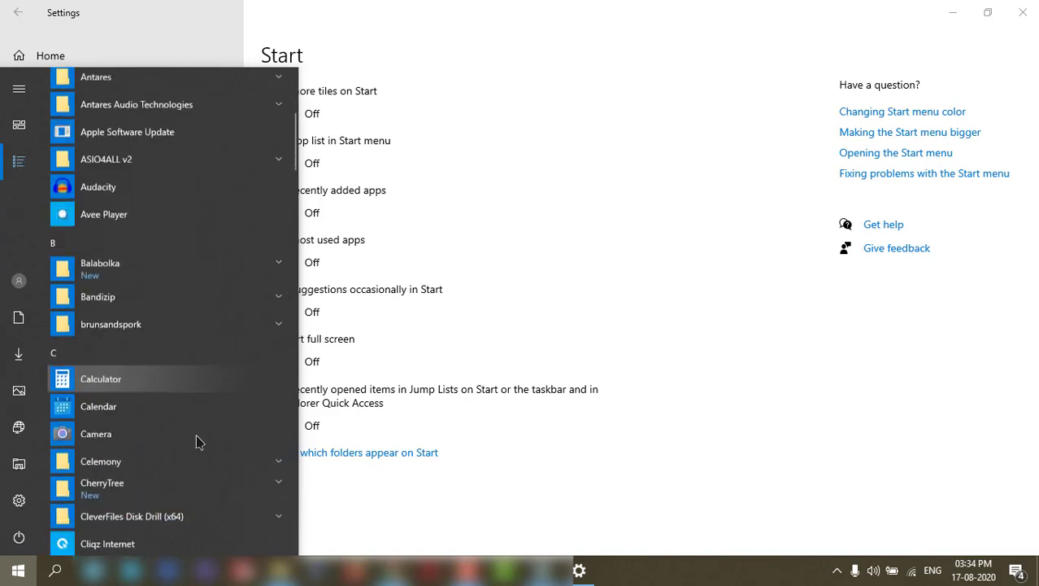
{"action": "scroll", "scroll_direction": "down", "scroll_amount": 3}
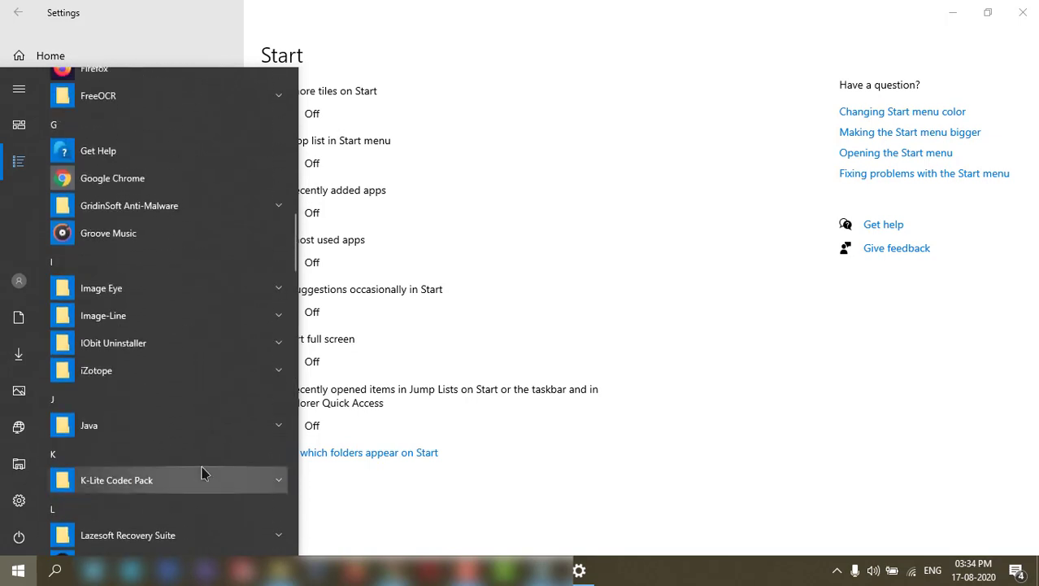
{"action": "scroll", "scroll_direction": "up", "scroll_amount": 3}
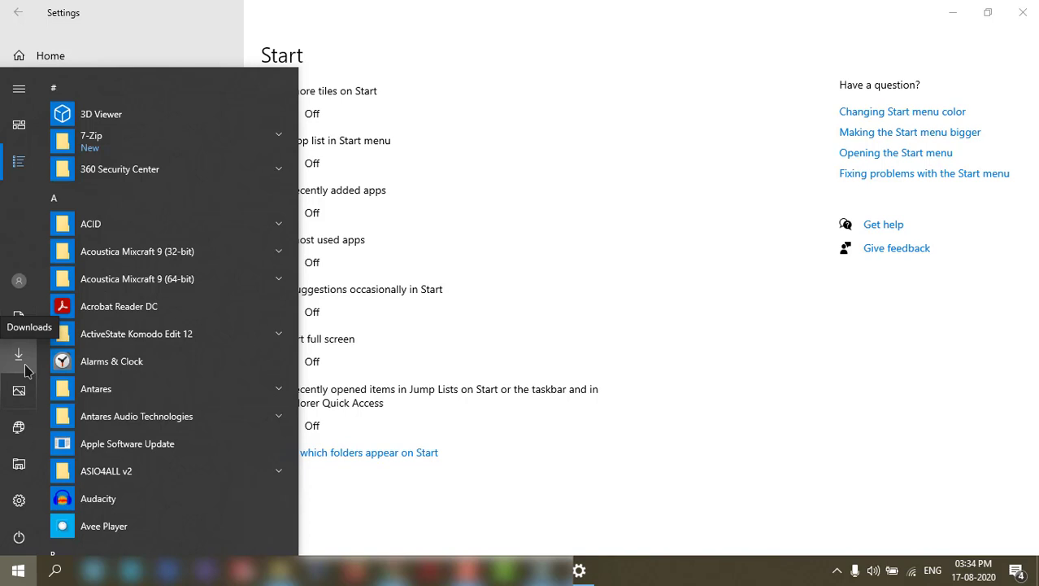
{"action": "mouse_move", "coordinate": [35, 369]}
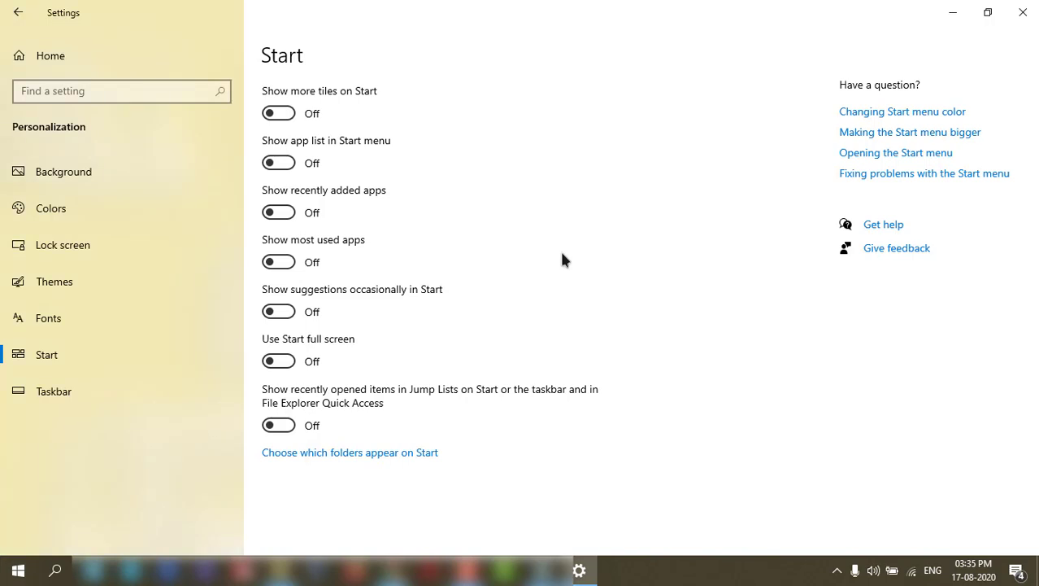
{"action": "mouse_move", "coordinate": [191, 425]}
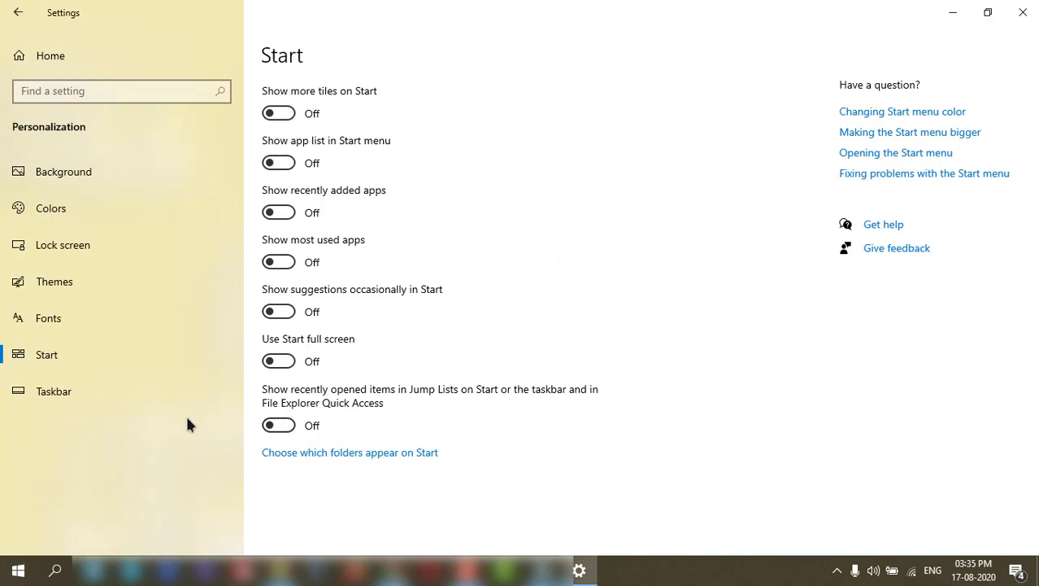
Open the folders-on-Start page and switch the Settings folder off, then back on
{"action": "left_click", "coordinate": [350, 452]}
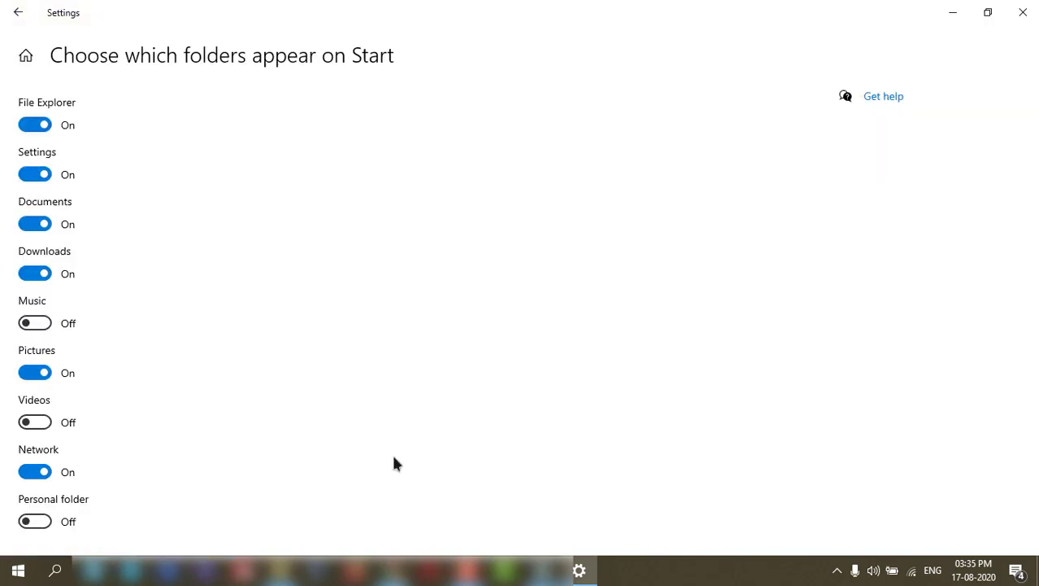
{"action": "left_click", "coordinate": [35, 173]}
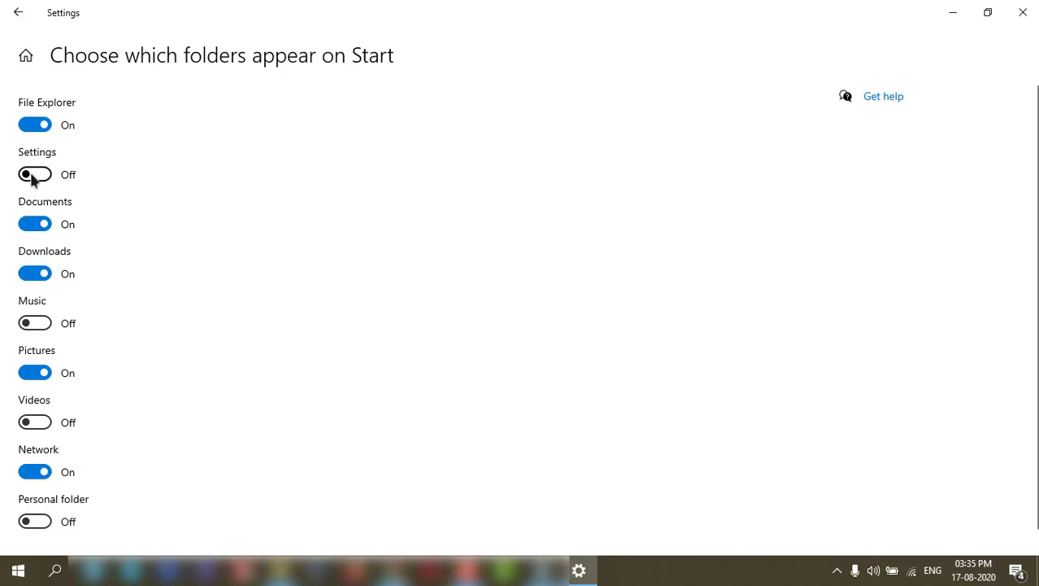
{"action": "left_click", "coordinate": [18, 570]}
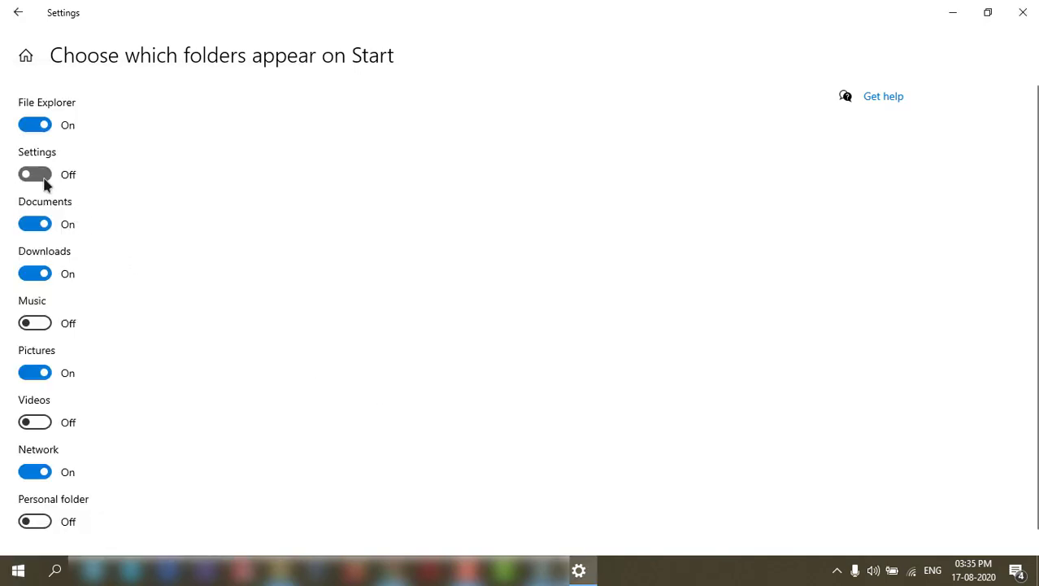
{"action": "left_click", "coordinate": [18, 569]}
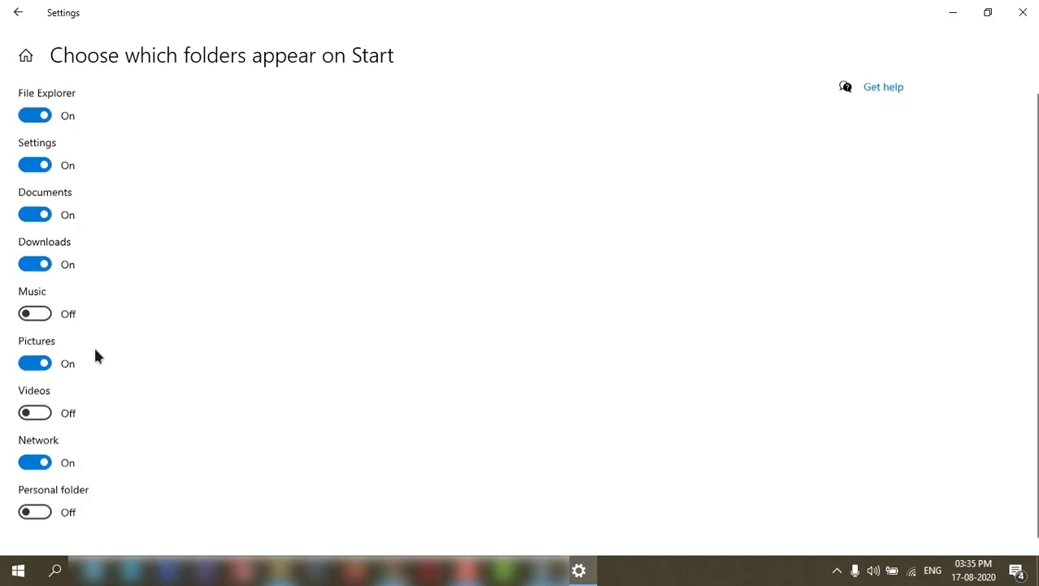
{"action": "scroll", "scroll_direction": "down", "scroll_amount": 3}
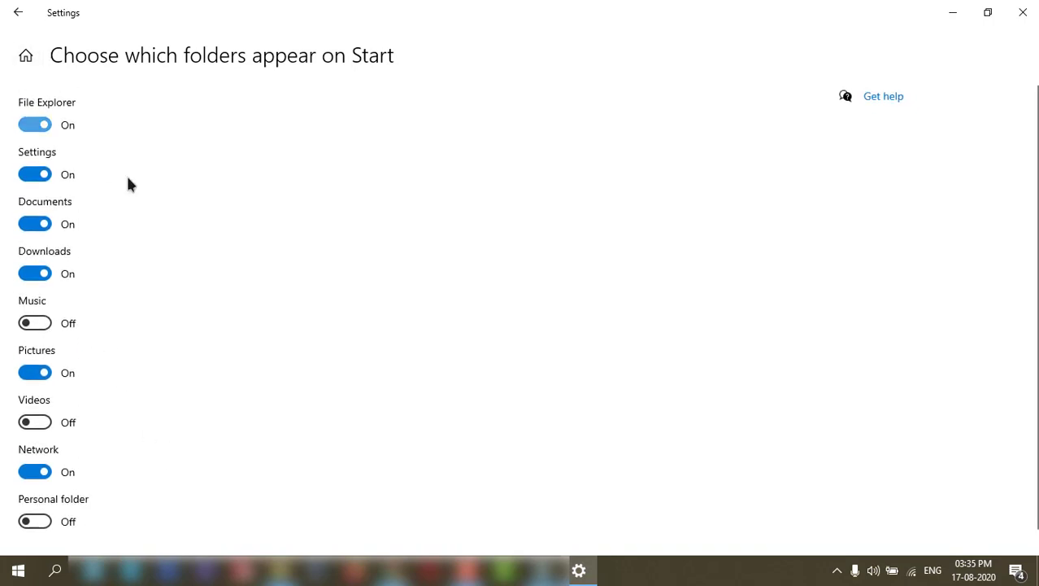
{"action": "mouse_move", "coordinate": [299, 258]}
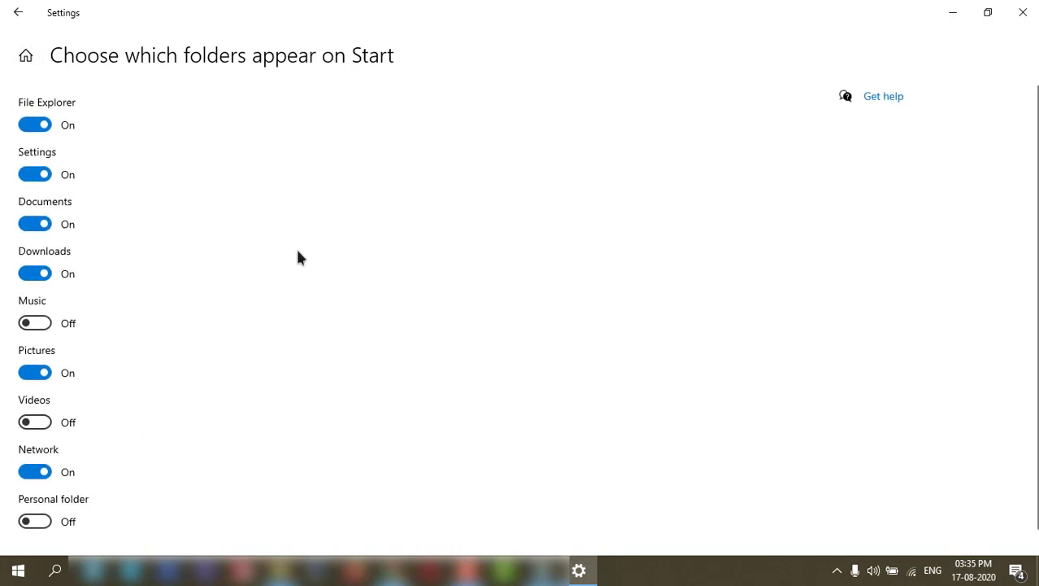